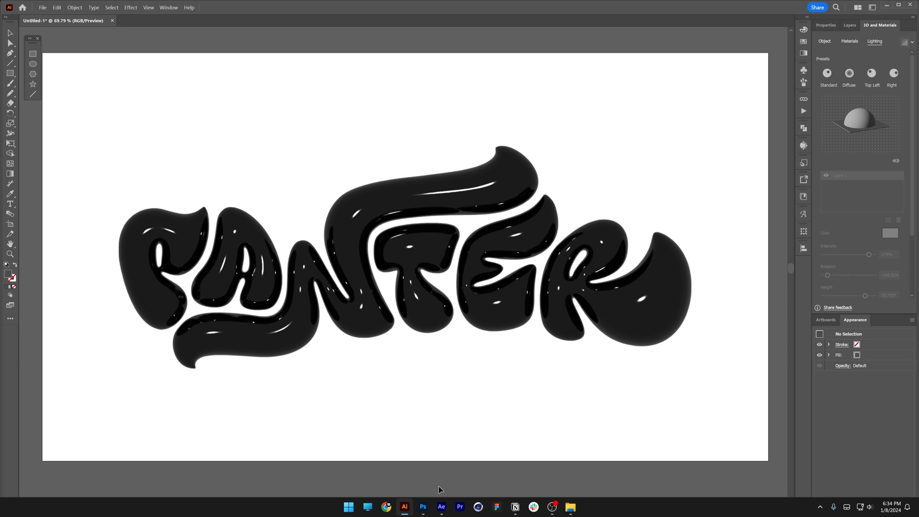
- Preview the imported model in After Effects, then return to the flat PANTER group in Illustrator
{"action": "left_click", "coordinate": [442, 506]}
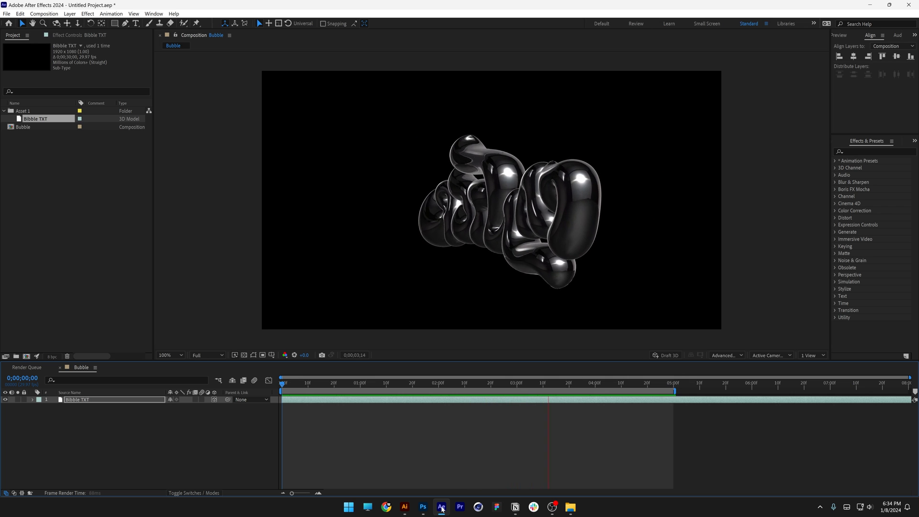
{"action": "left_click", "coordinate": [313, 383]}
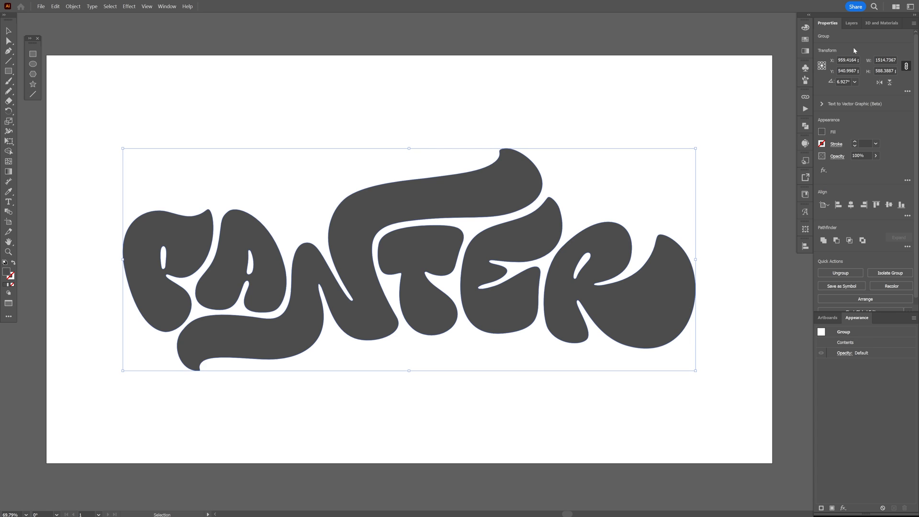
- Apply an Inflate 3D effect on both sides to the lettering and rotate it back to front
{"action": "left_click", "coordinate": [880, 23]}
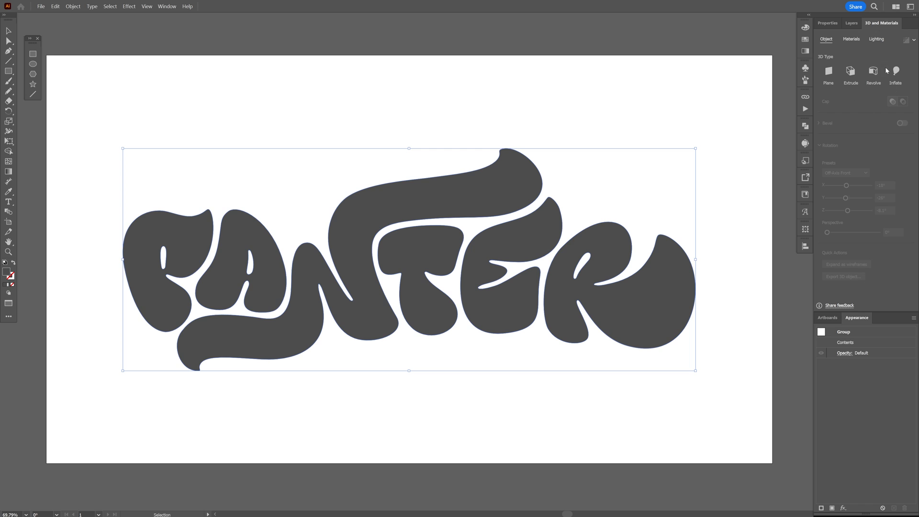
{"action": "left_click", "coordinate": [167, 6]}
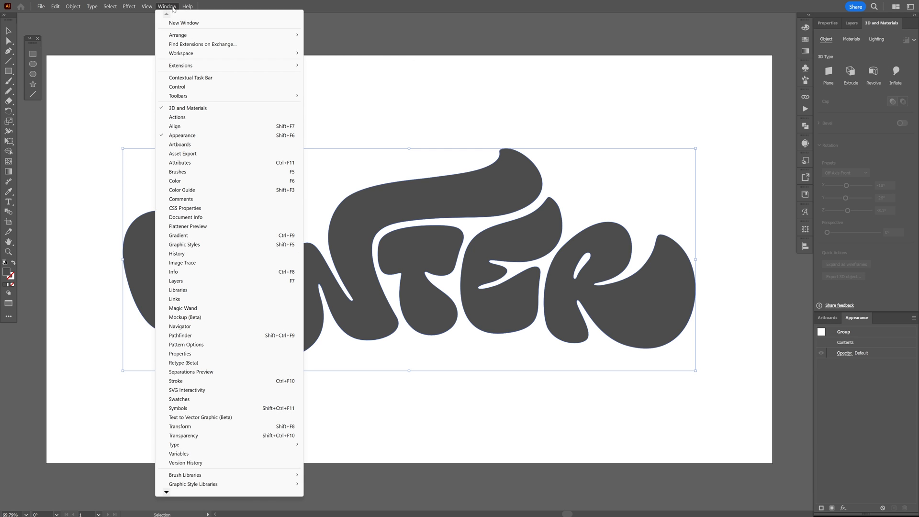
{"action": "mouse_move", "coordinate": [221, 112]}
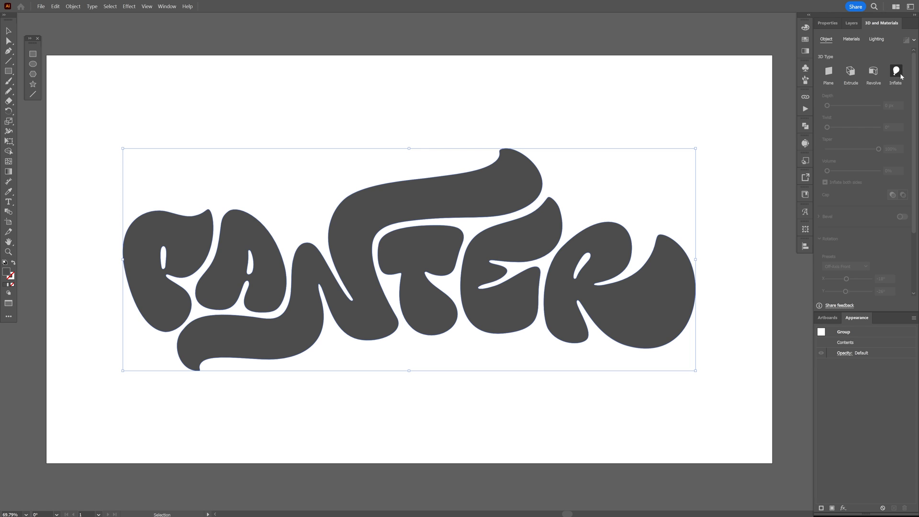
{"action": "left_click", "coordinate": [896, 73]}
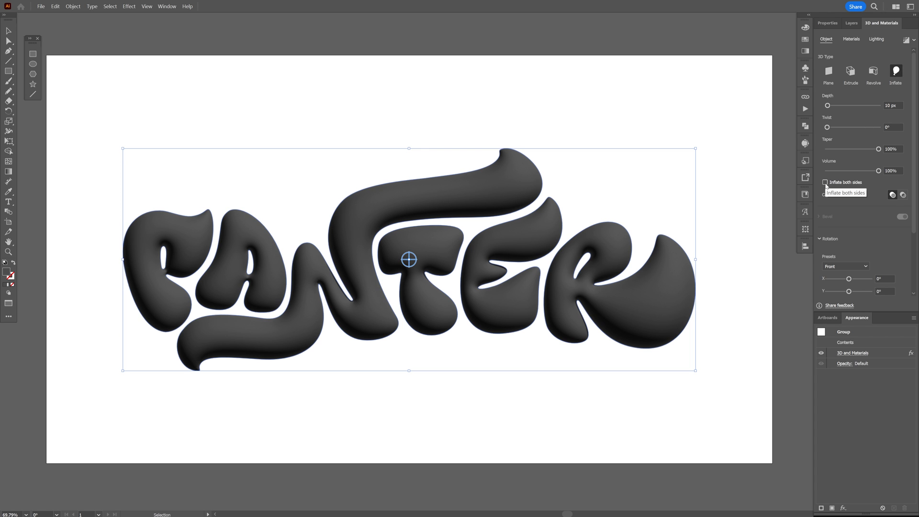
{"action": "left_click", "coordinate": [825, 182]}
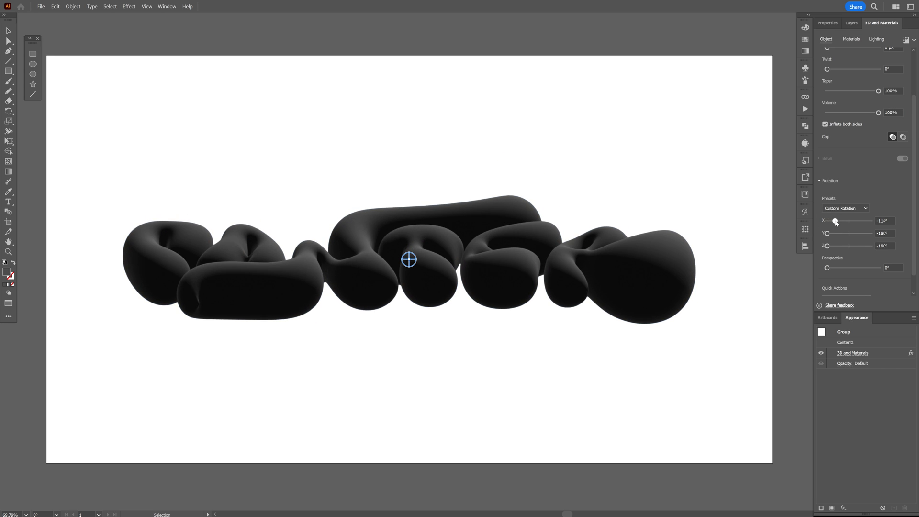
{"action": "left_click_drag", "start_coordinate": [835, 221], "coordinate": [827, 221]}
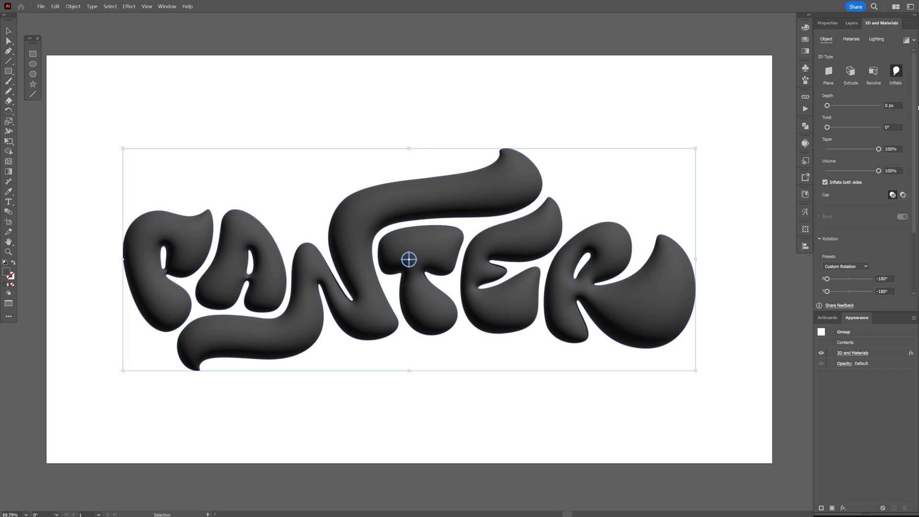
- Set the lettering material's Roughness to 0 and Metallic to 1
{"action": "left_click", "coordinate": [851, 39]}
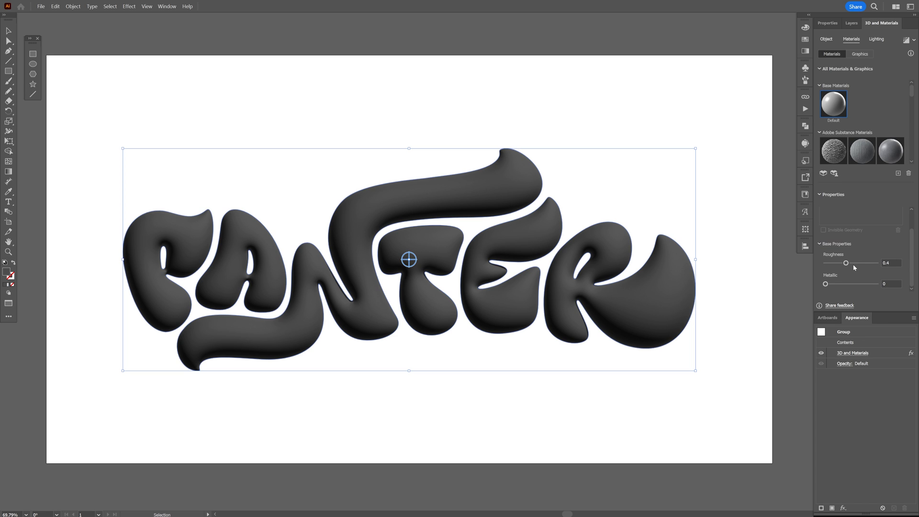
{"action": "left_click_drag", "start_coordinate": [846, 263], "coordinate": [828, 262]}
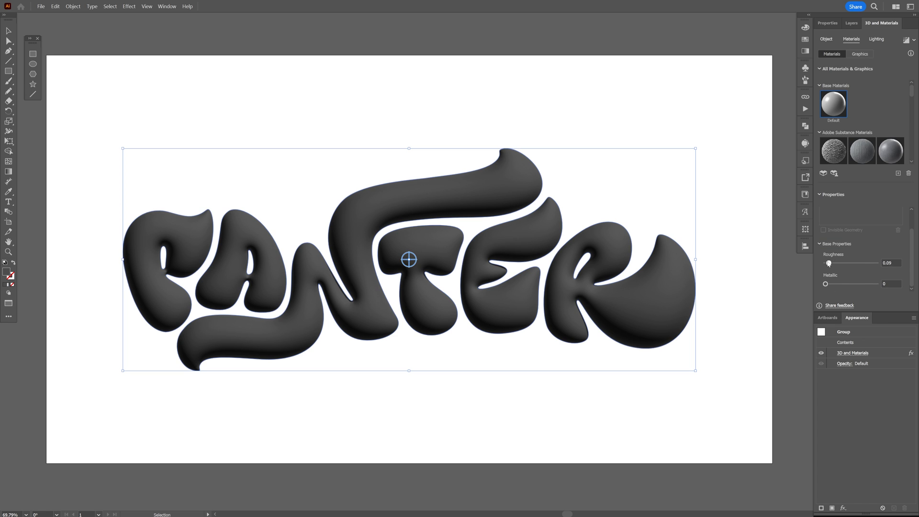
{"action": "left_click_drag", "start_coordinate": [826, 284], "coordinate": [875, 284]}
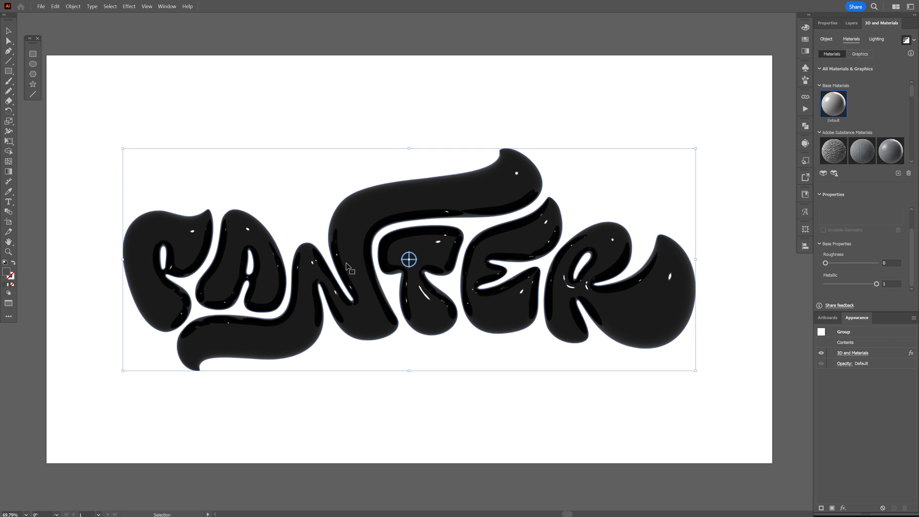
{"action": "mouse_move", "coordinate": [778, 85]}
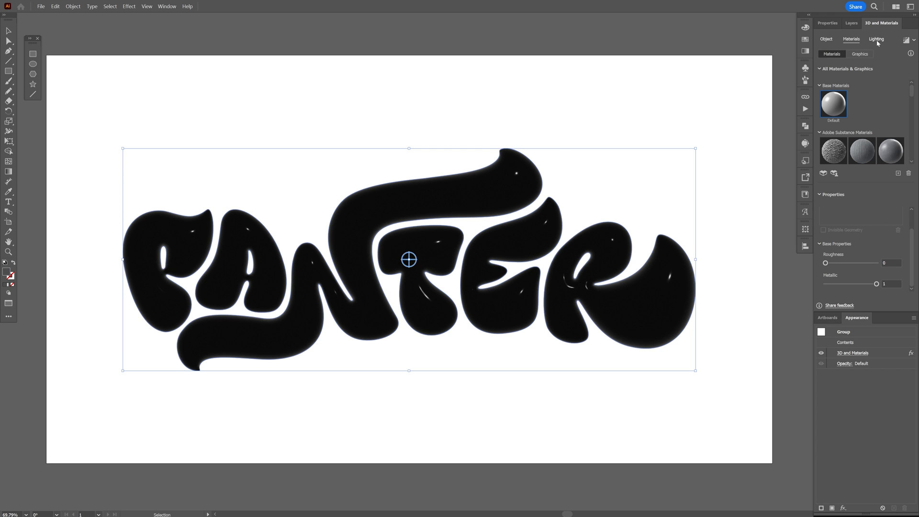
- Move the scene light higher and raise its Intensity to about 179%
{"action": "left_click", "coordinate": [876, 39]}
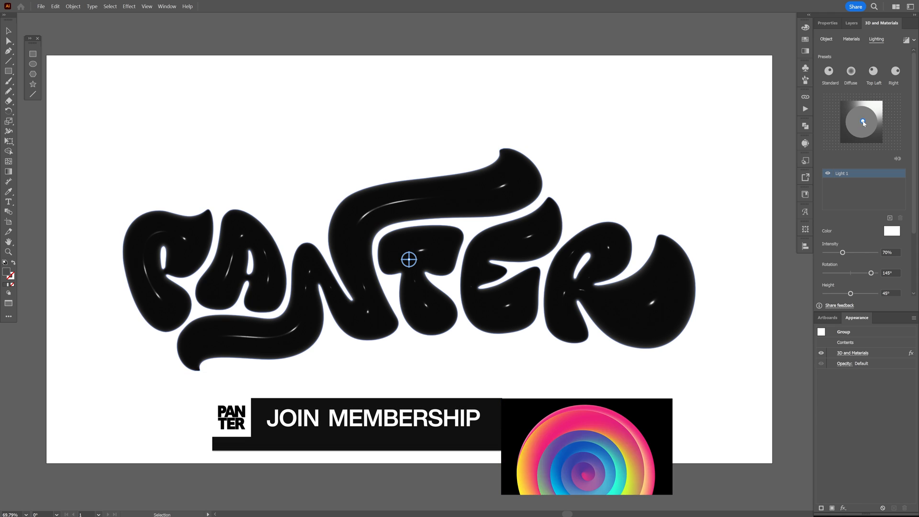
{"action": "left_click_drag", "start_coordinate": [863, 123], "coordinate": [858, 119]}
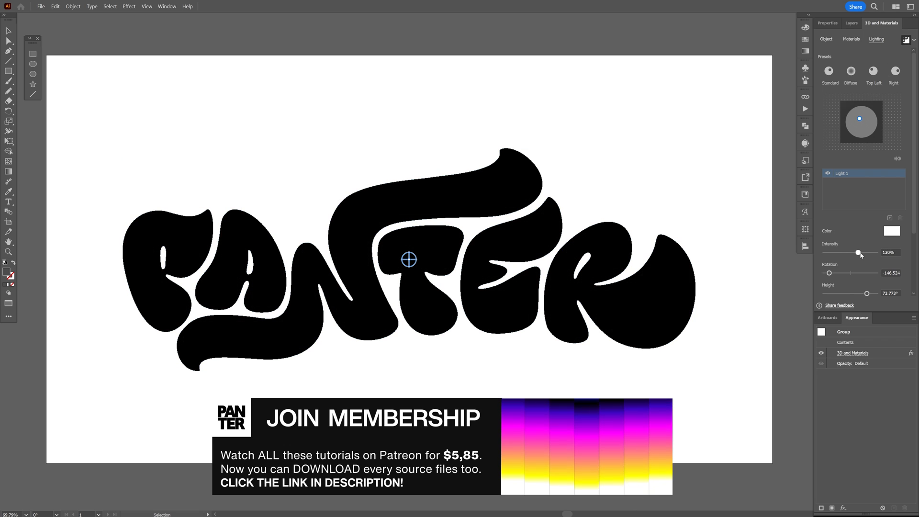
{"action": "left_click_drag", "start_coordinate": [856, 252], "coordinate": [870, 253]}
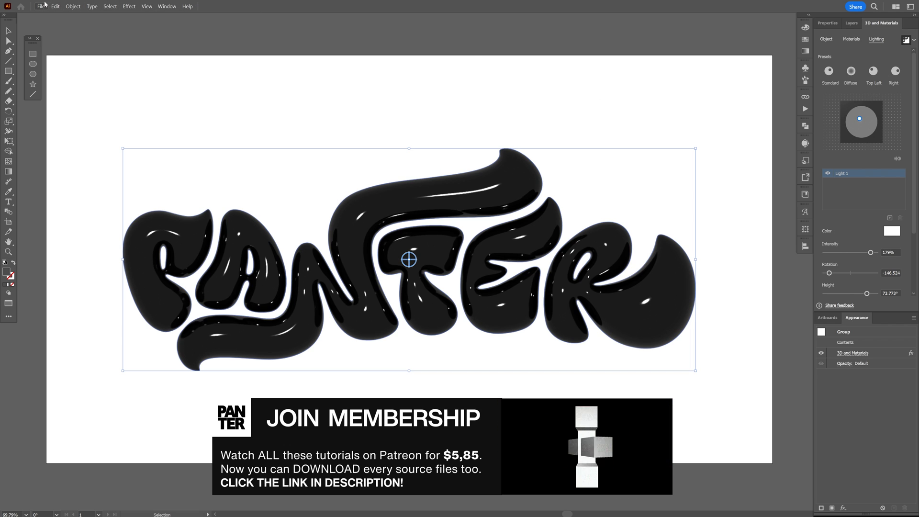
{"action": "left_click", "coordinate": [41, 6]}
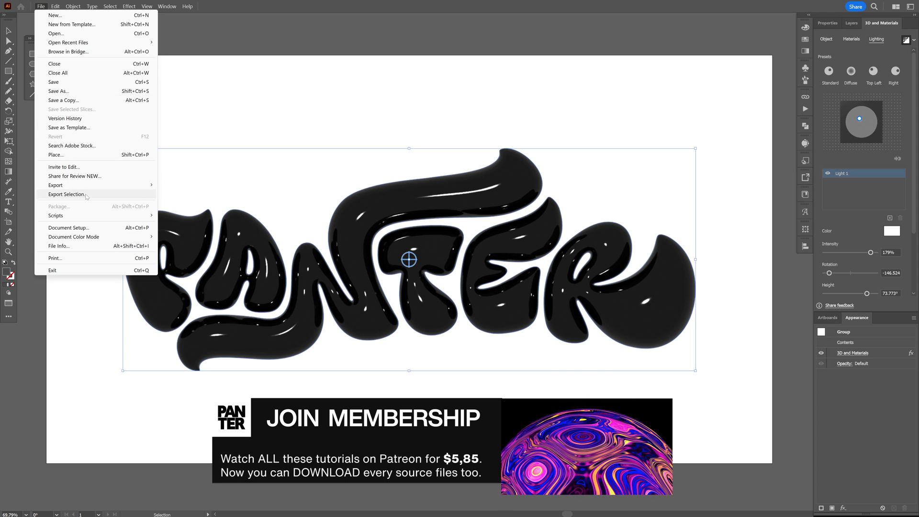
- Export the selected lettering as an asset with GLTF as the format
{"action": "left_click", "coordinate": [66, 194]}
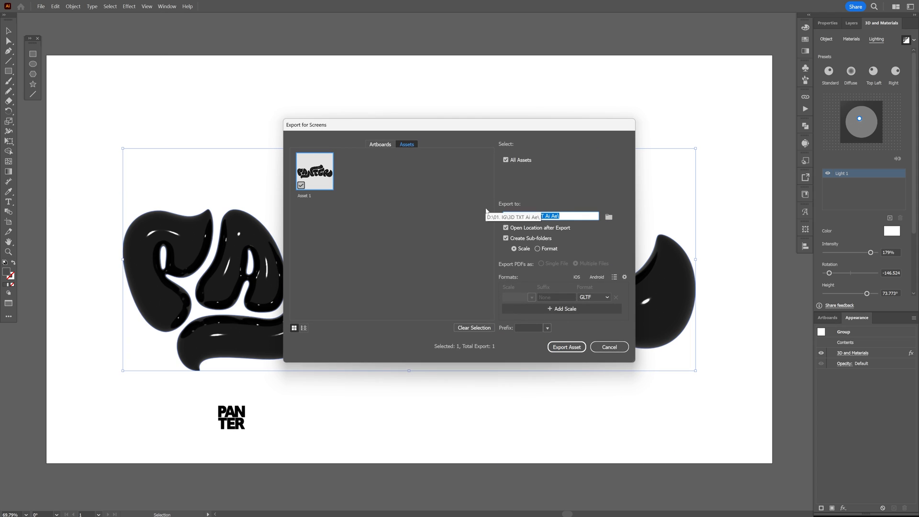
{"action": "mouse_move", "coordinate": [593, 298]}
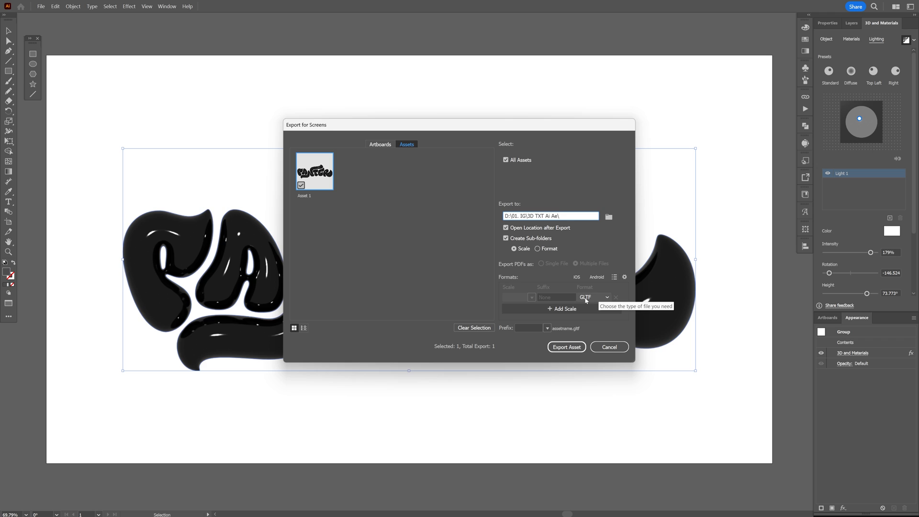
{"action": "left_click", "coordinate": [593, 296]}
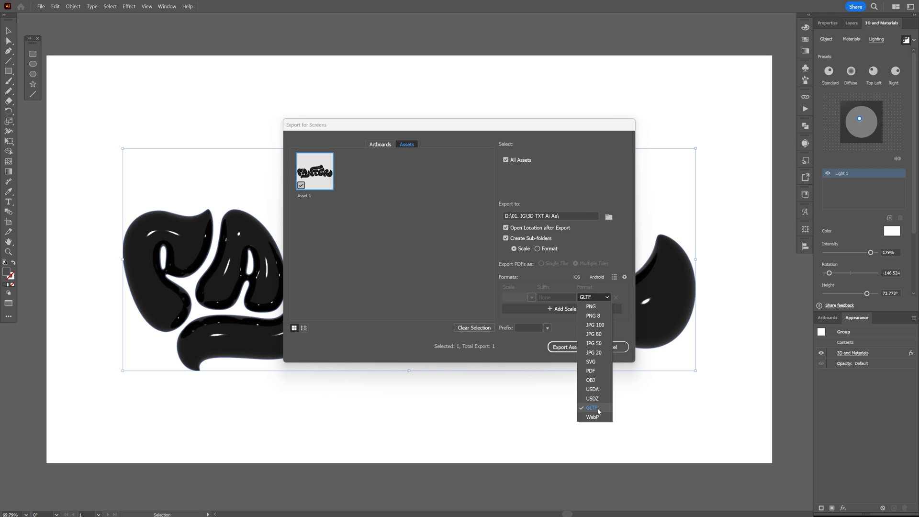
{"action": "left_click", "coordinate": [592, 407]}
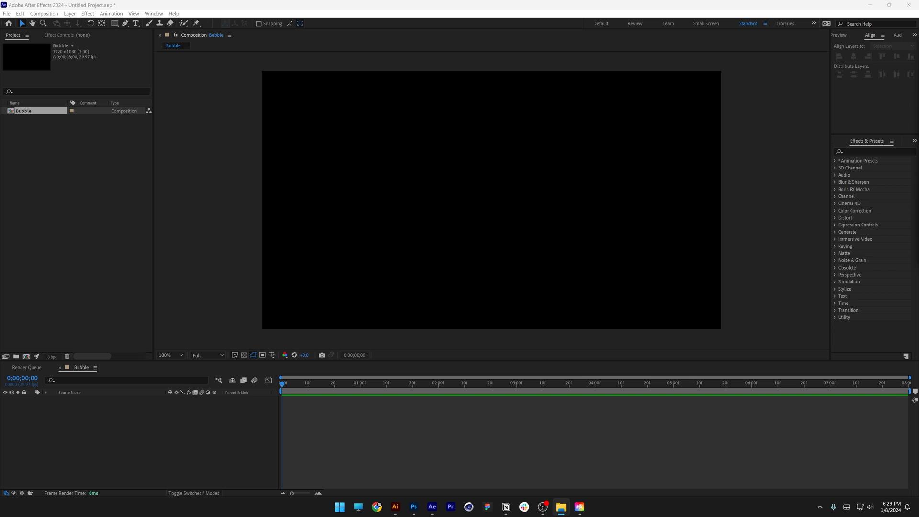
{"action": "mouse_move", "coordinate": [605, 488]}
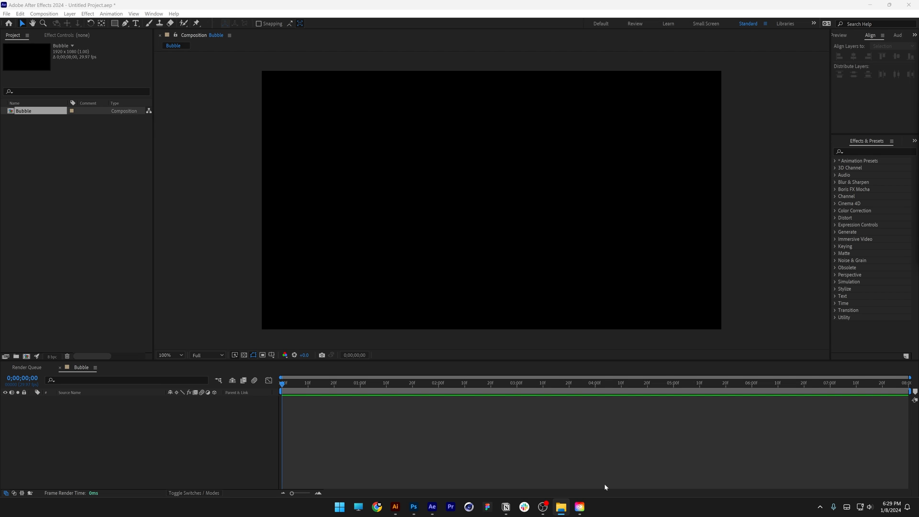
- Check in Creative Cloud Desktop that After Effects 24.1 is up to date
{"action": "left_click", "coordinate": [580, 507]}
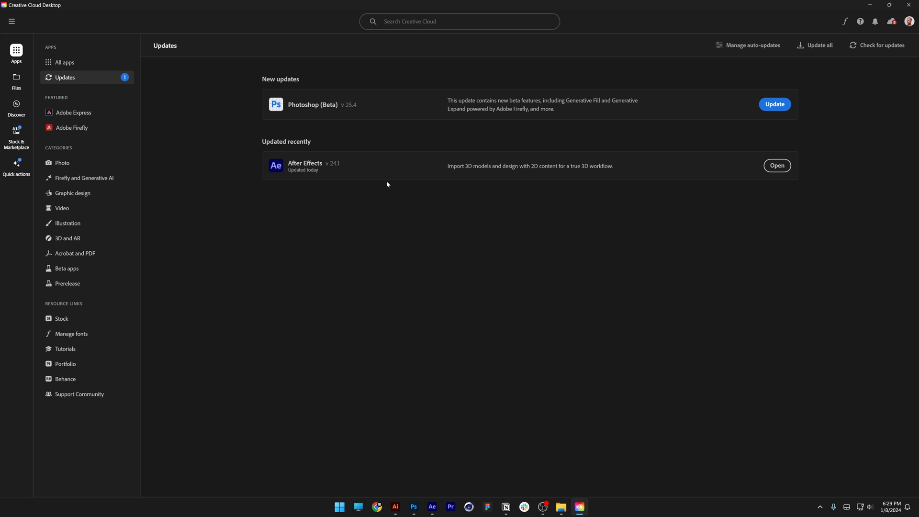
{"action": "mouse_move", "coordinate": [331, 169]}
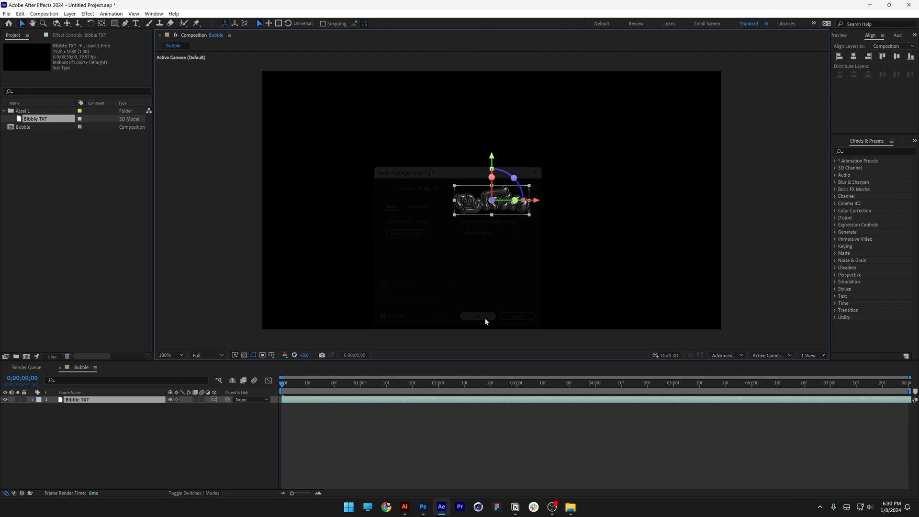
- Expand the Bibble TXT layer's Transform properties and set Scale to 494%
{"action": "left_click", "coordinate": [478, 316]}
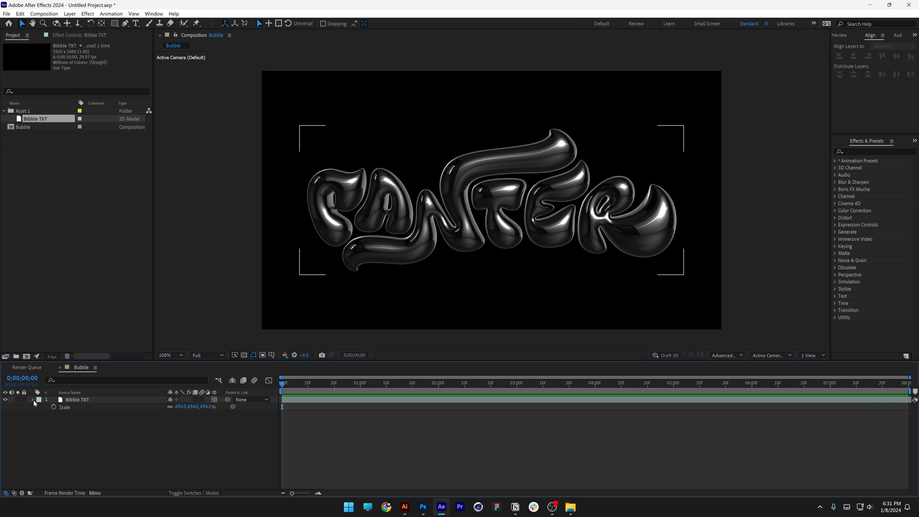
{"action": "left_click", "coordinate": [39, 400]}
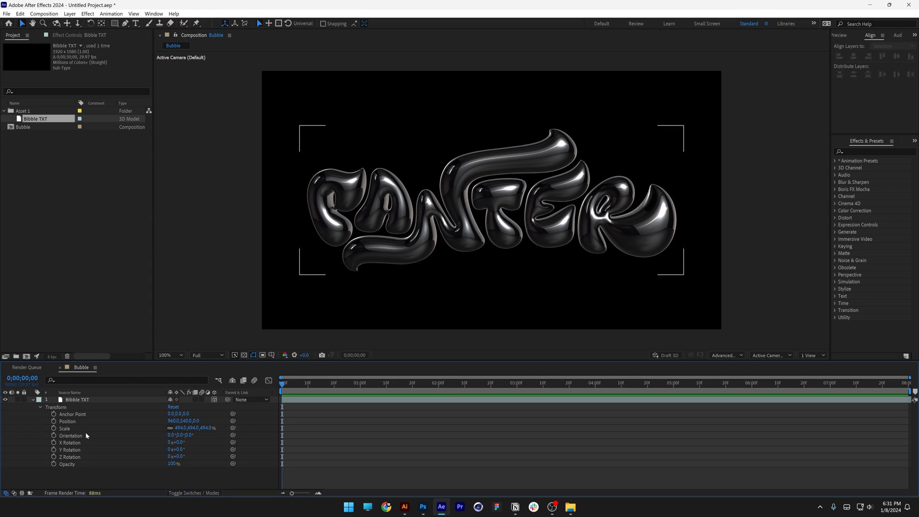